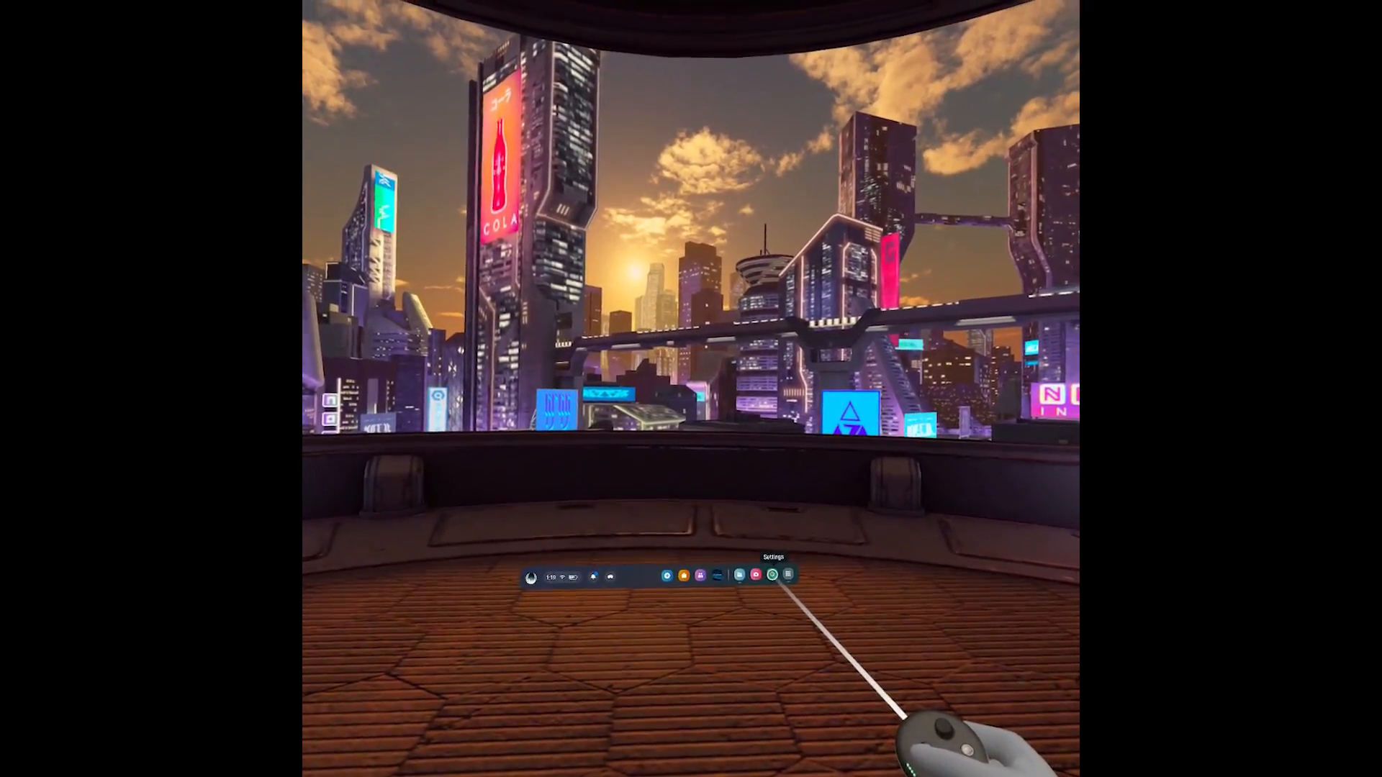
Step: Go to the headset's Security settings showing passcode requirement options
left_click(770, 574)
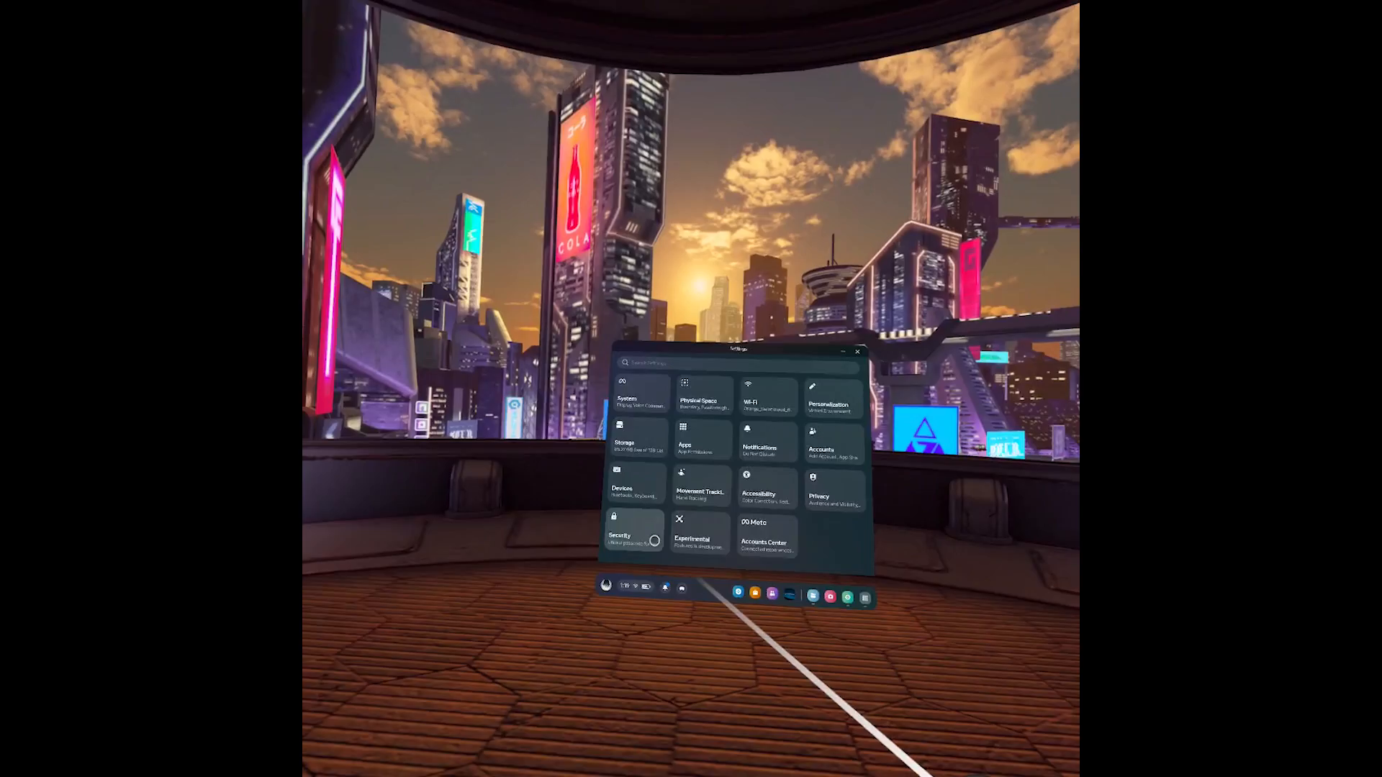
left_click(632, 534)
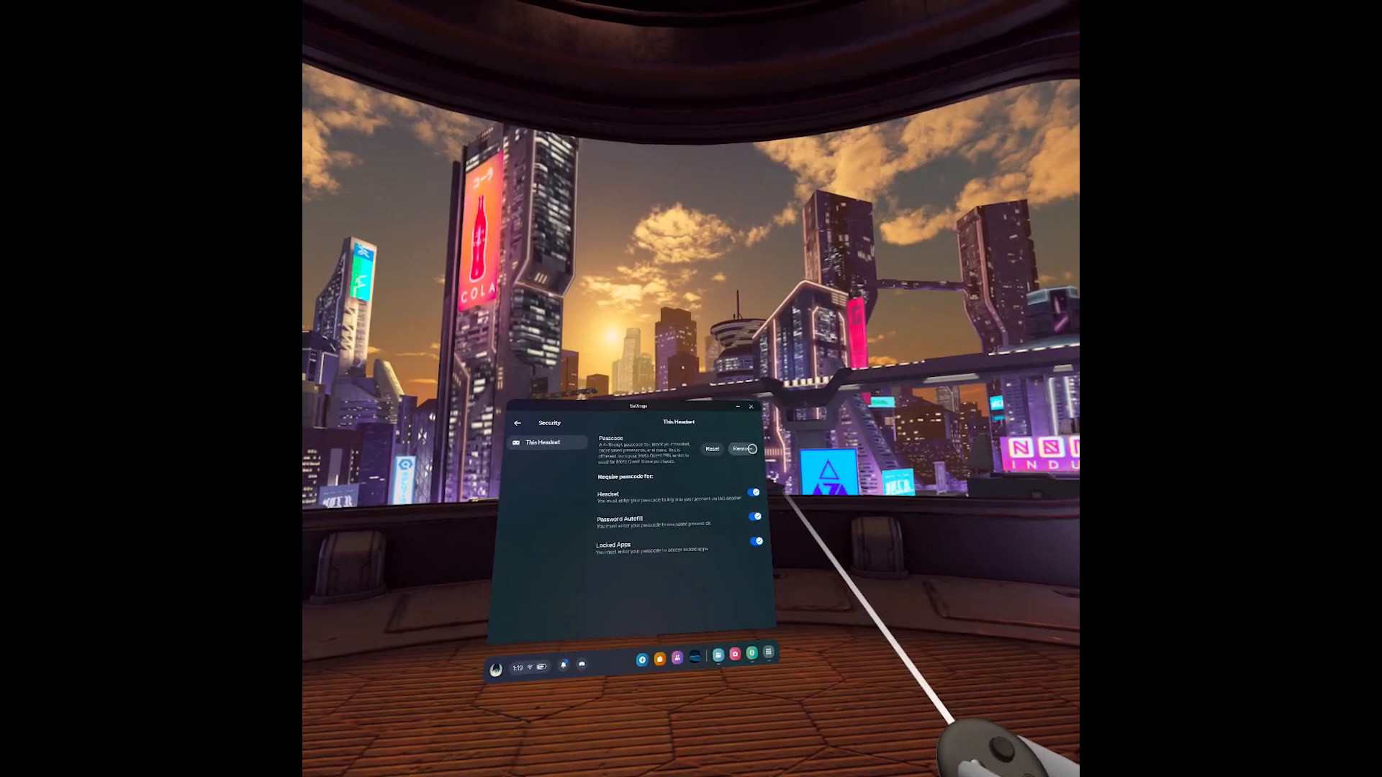
Step: Remove the headset passcode and confirm the removal
left_click(743, 448)
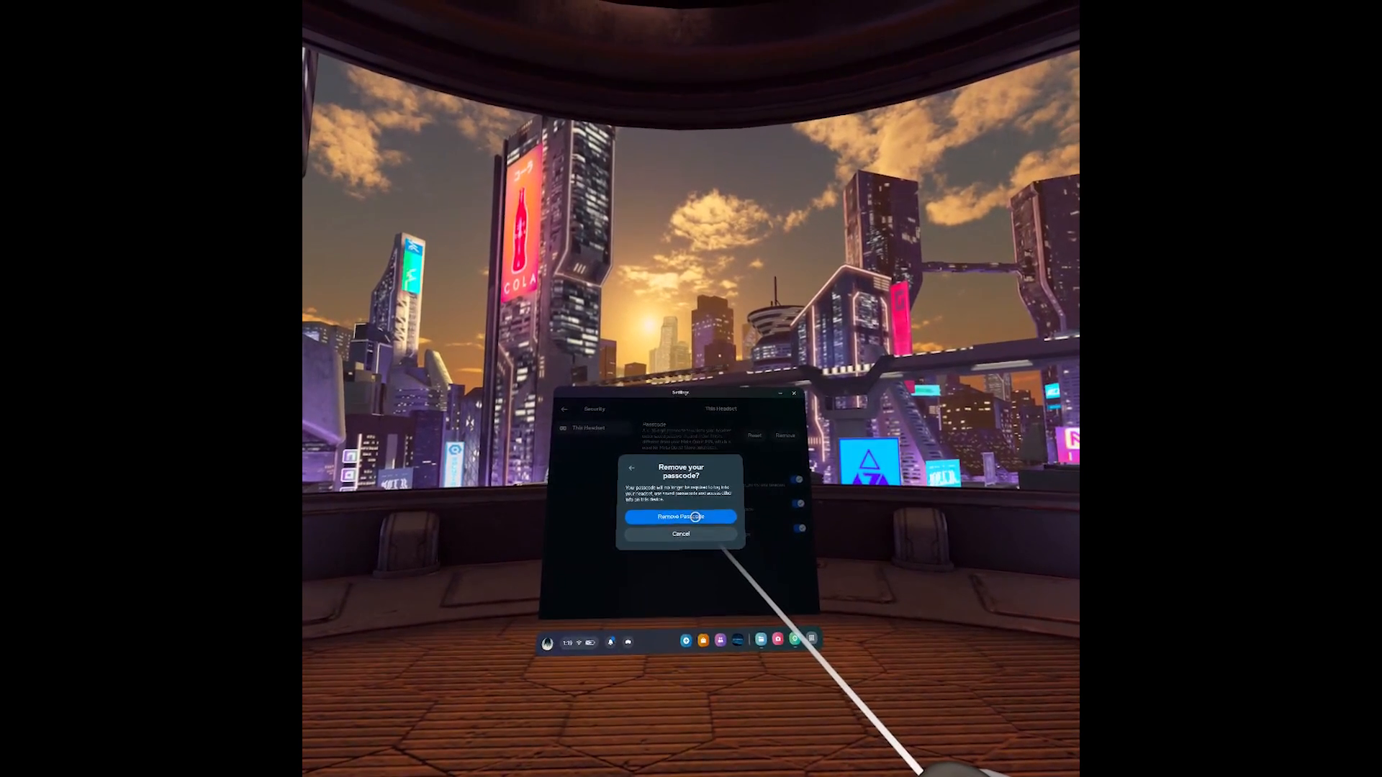
left_click(680, 516)
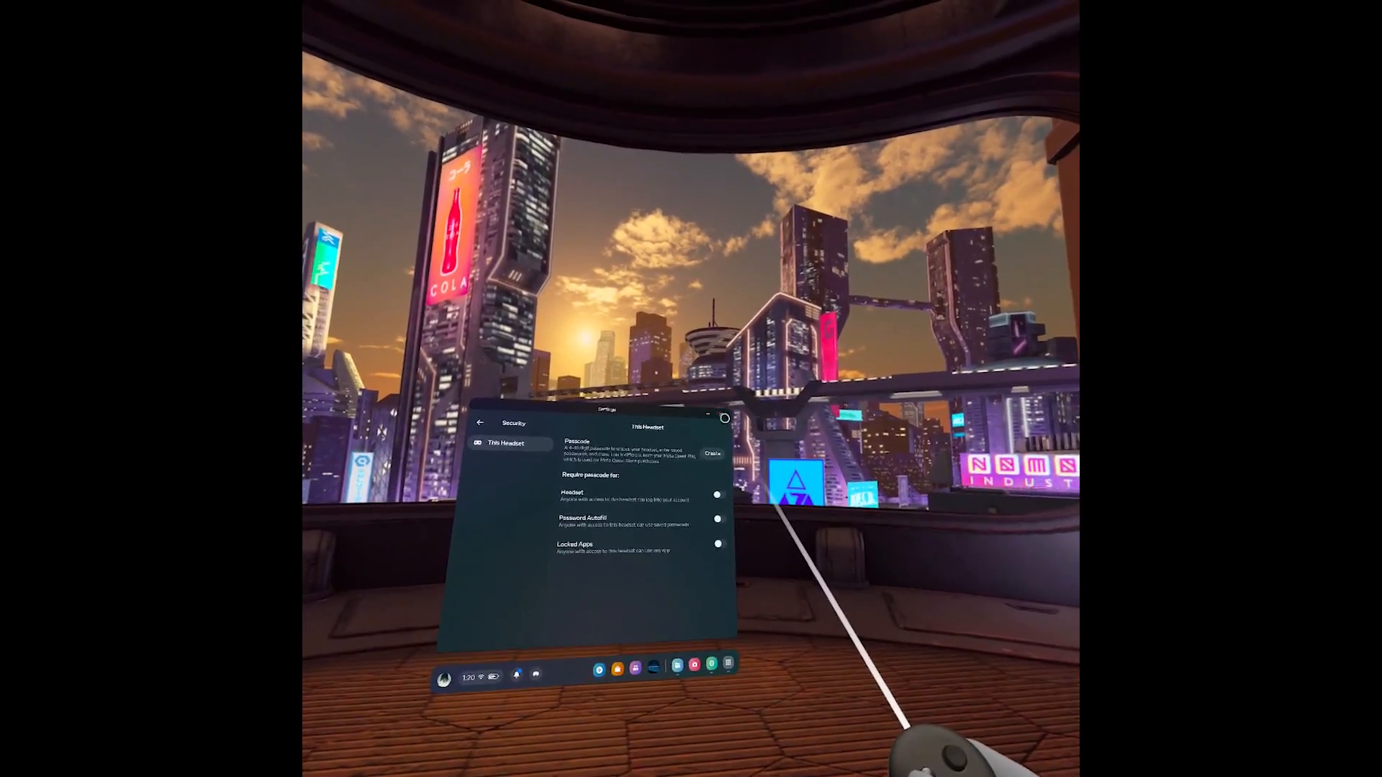
Step: Close the Settings window, leaving the passcode removed and all requirements off
left_click(725, 417)
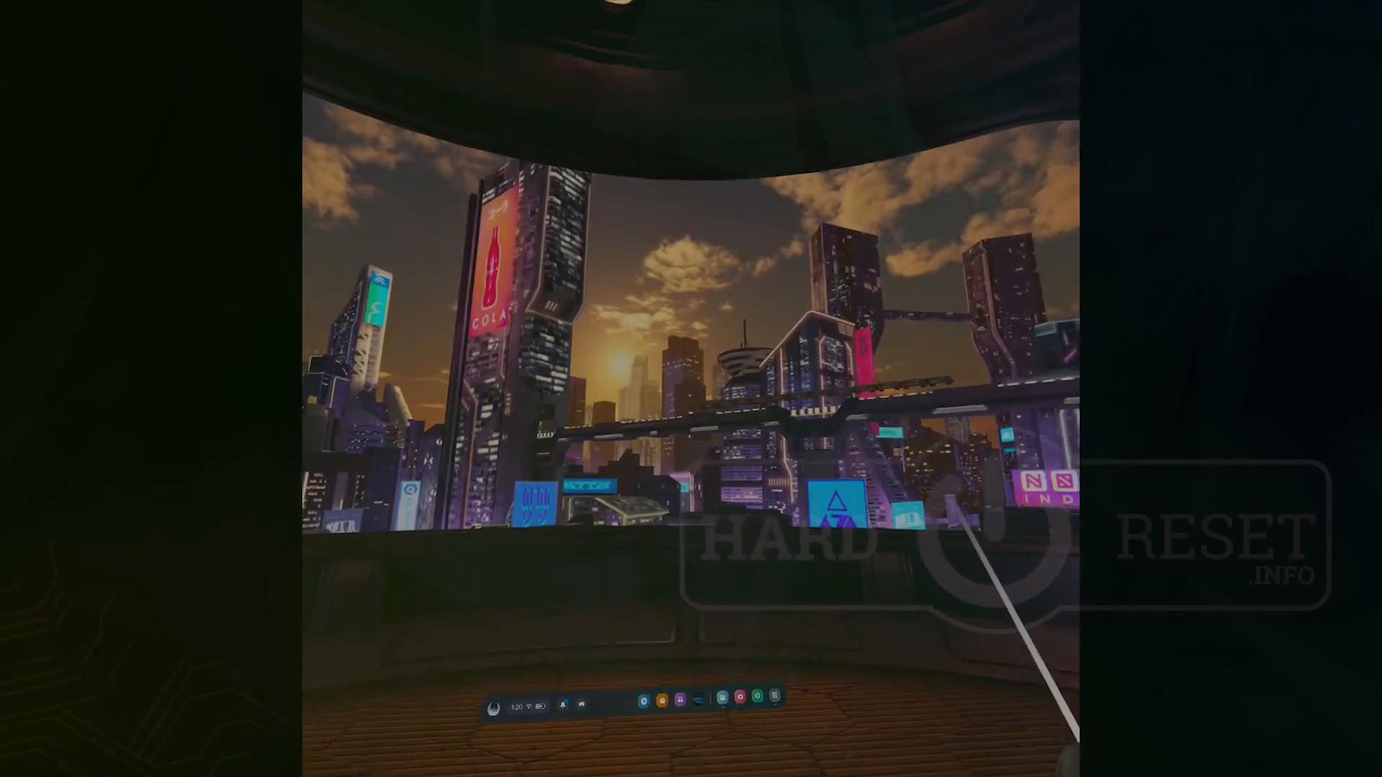